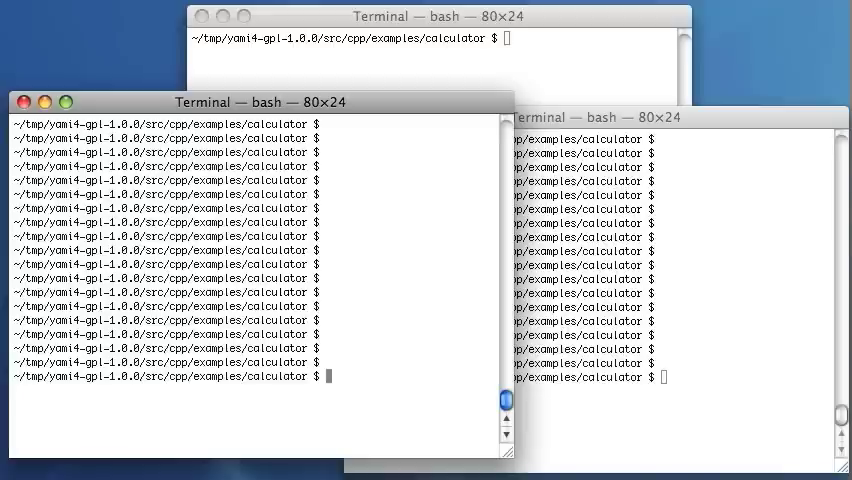
Start the first calculator server with ./server tcp://localhost:12345
type("./server tc")
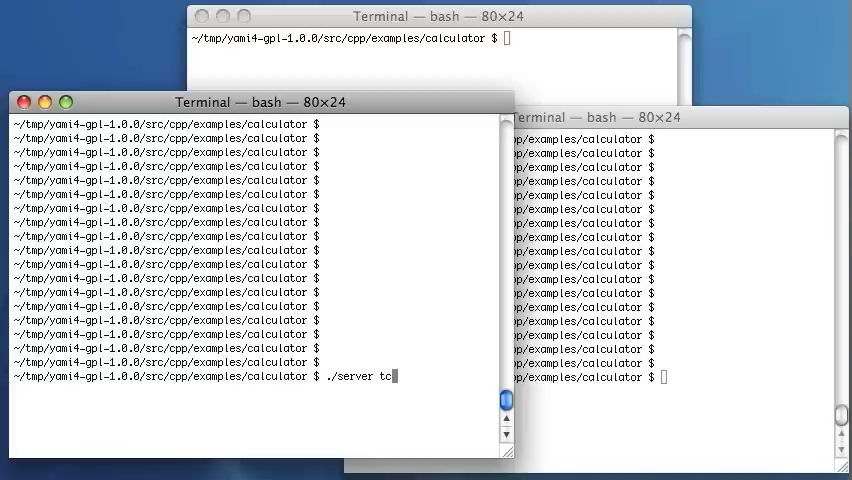
type("p://")
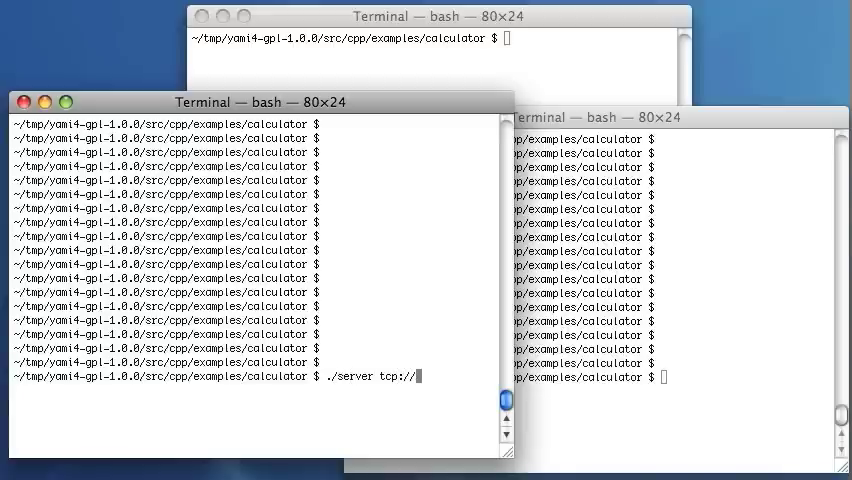
type("loca")
left_click(675, 377)
type("./server")
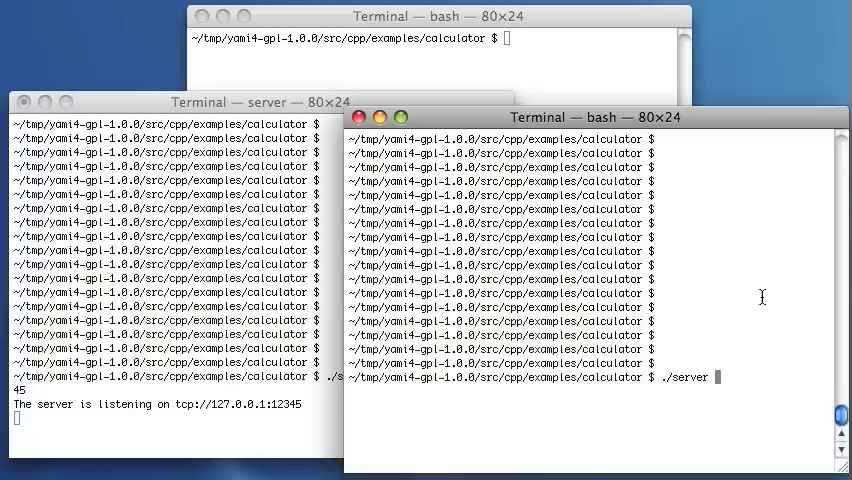
Launch the second calculator server on tcp://localhost:12346
type("tcp://loco")
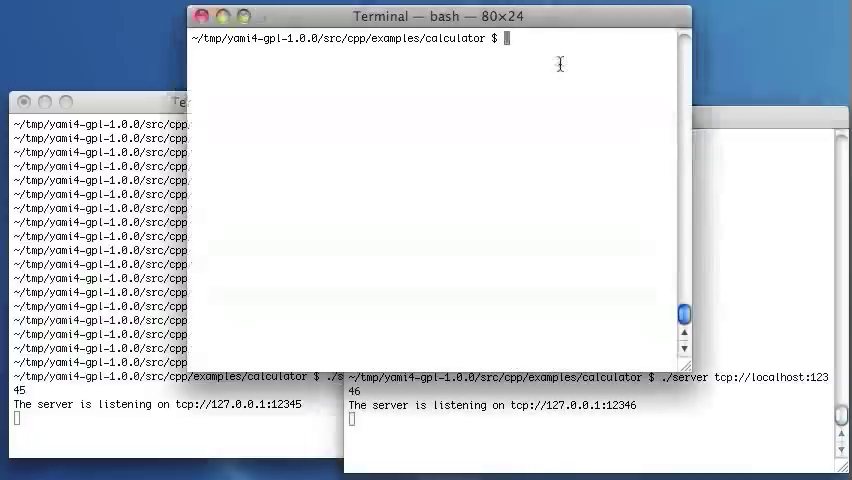
Run ./client tcp://localhost:12345 20 2 against the first server
type("./client tcp://l")
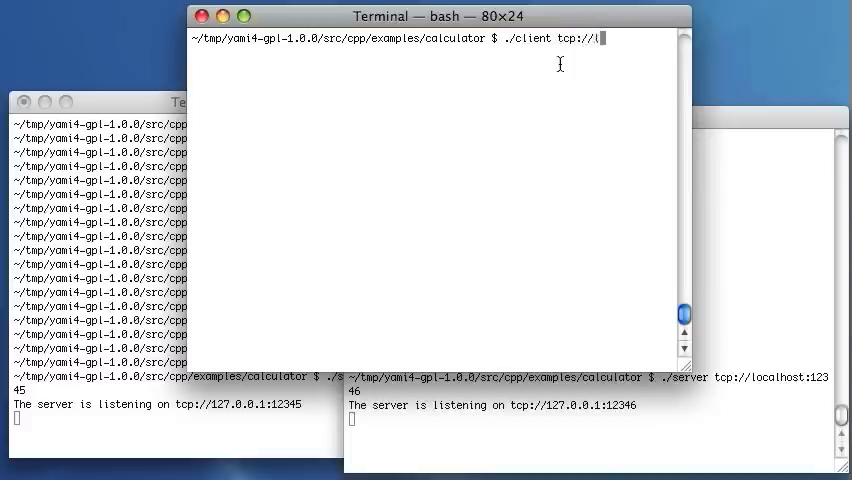
type("ocalhost")
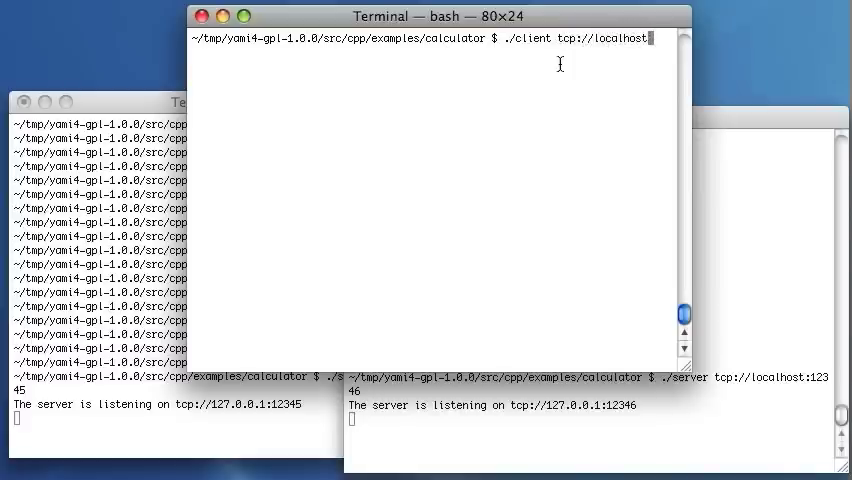
type("12345")
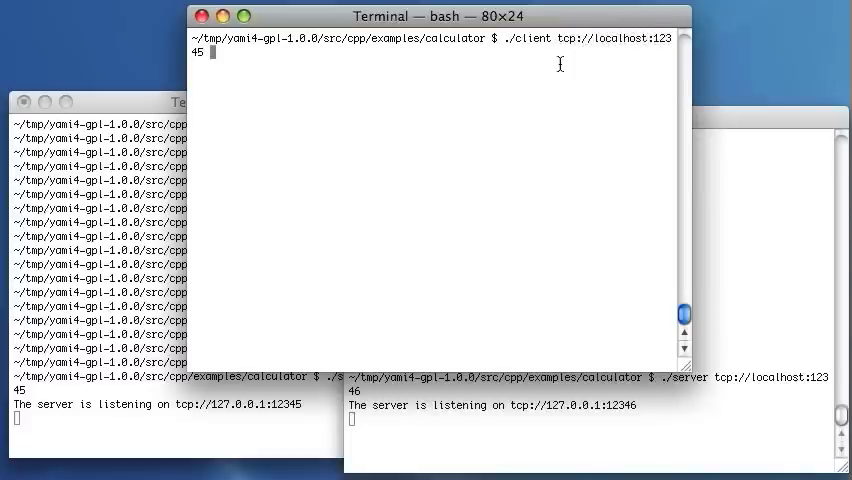
type("20 2")
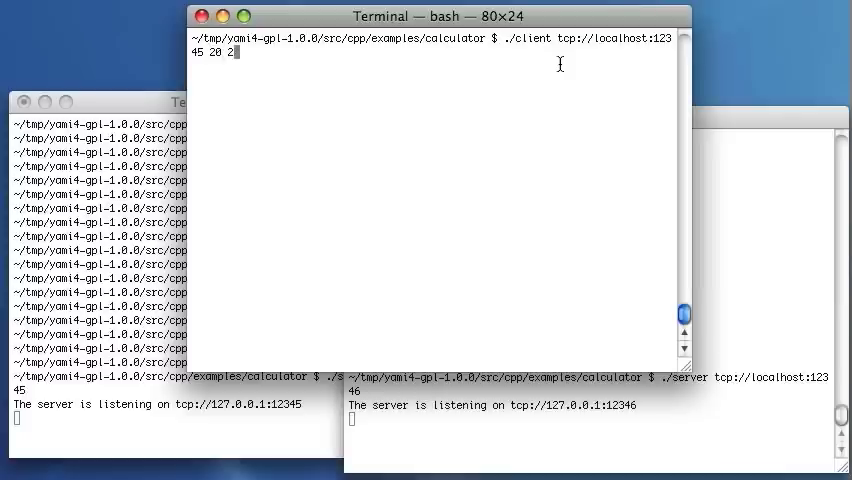
key("Return")
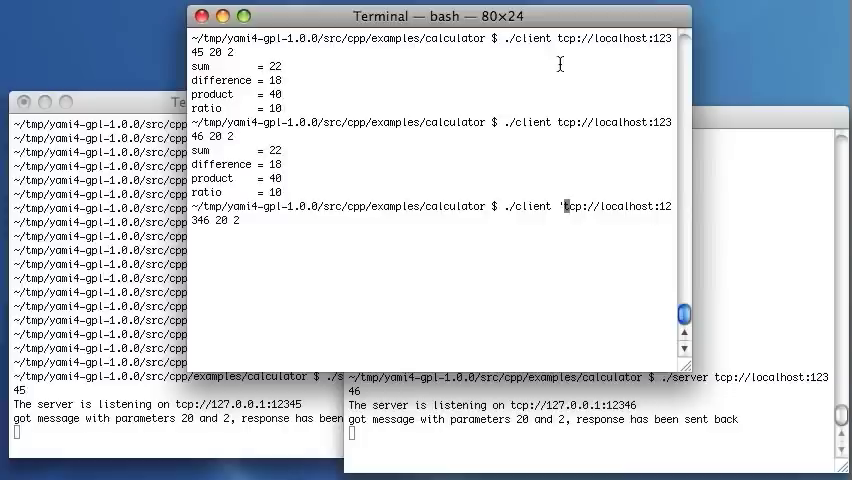
Run the client on 'failover:(tcp://localhost:12345|tcp://localhost:12346)' with 20 and 2
type("failover")
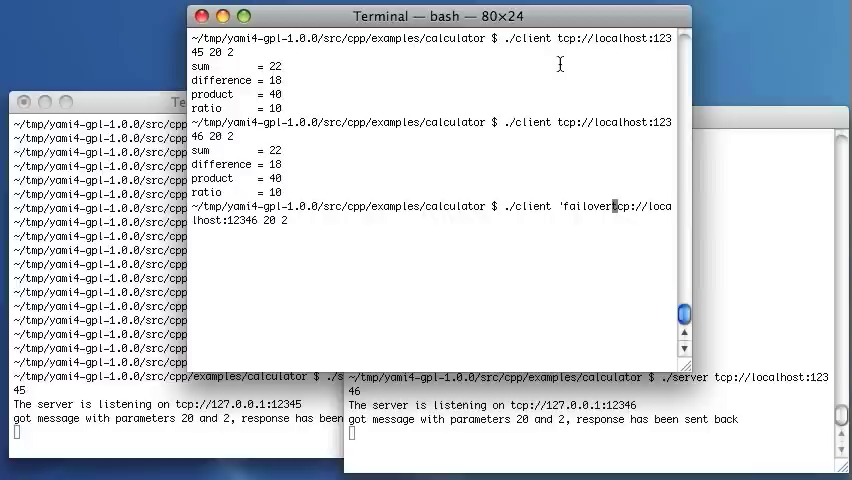
type("(")
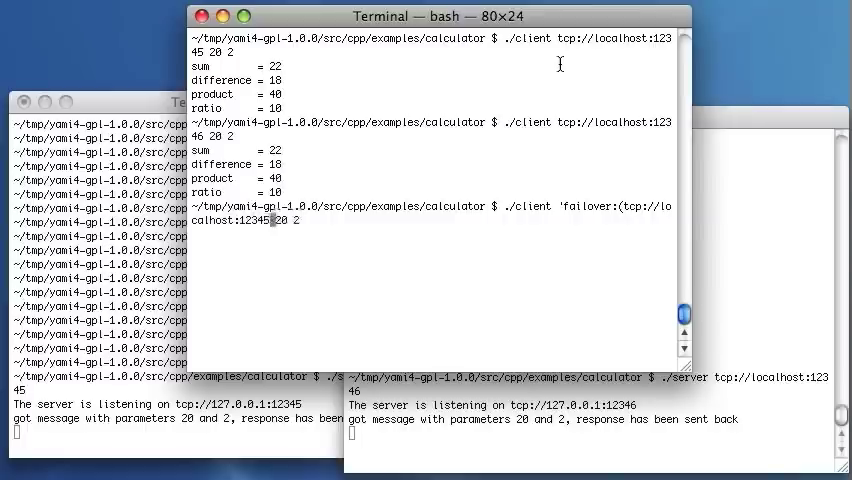
type("|tcp://localhost:12346)'")
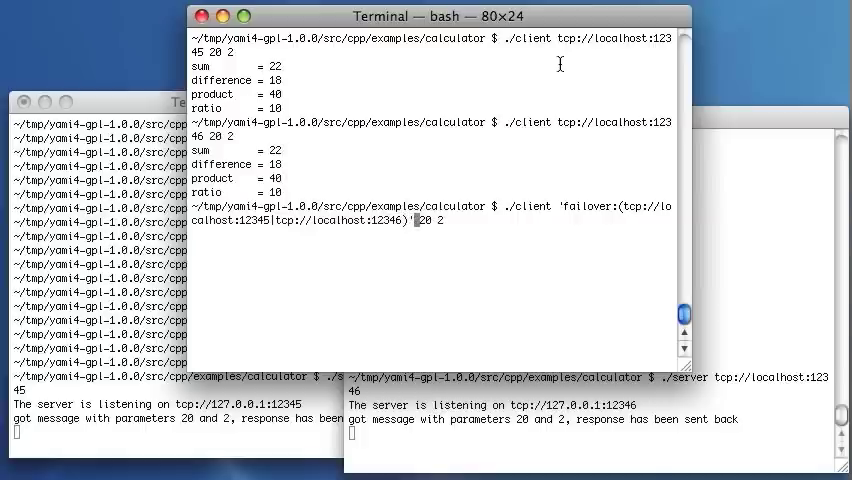
key("Return")
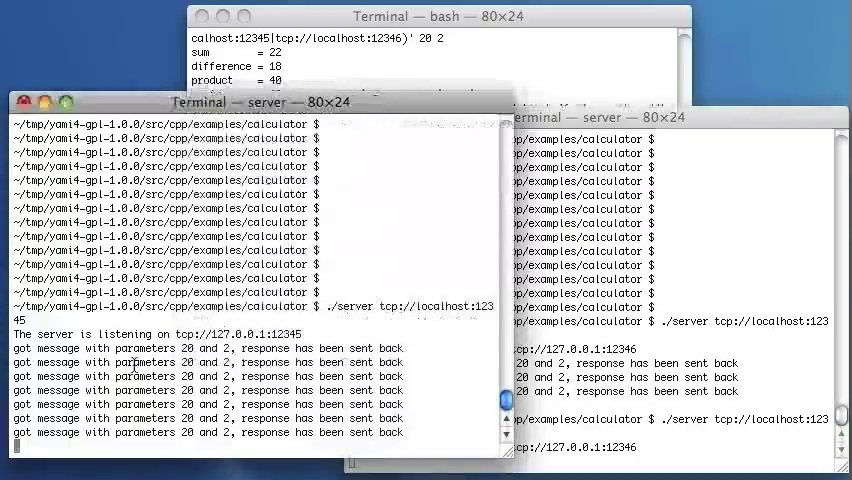
Stop the first calculator server with Ctrl+C
key("ctrl+c")
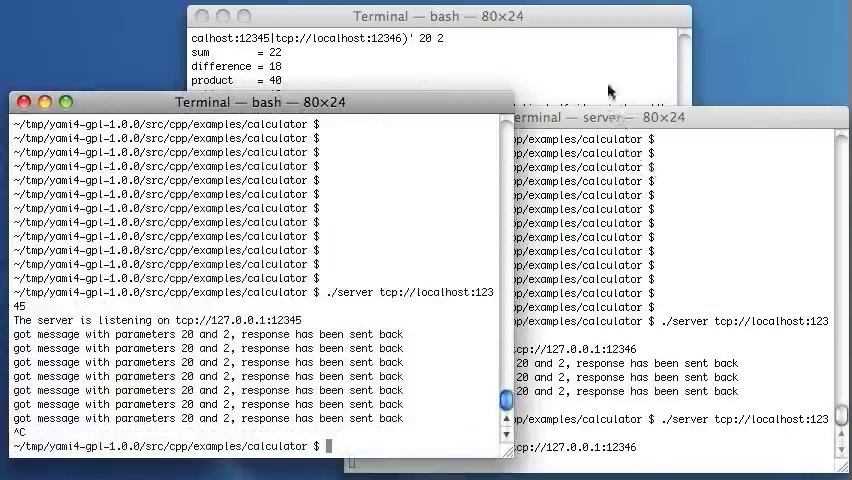